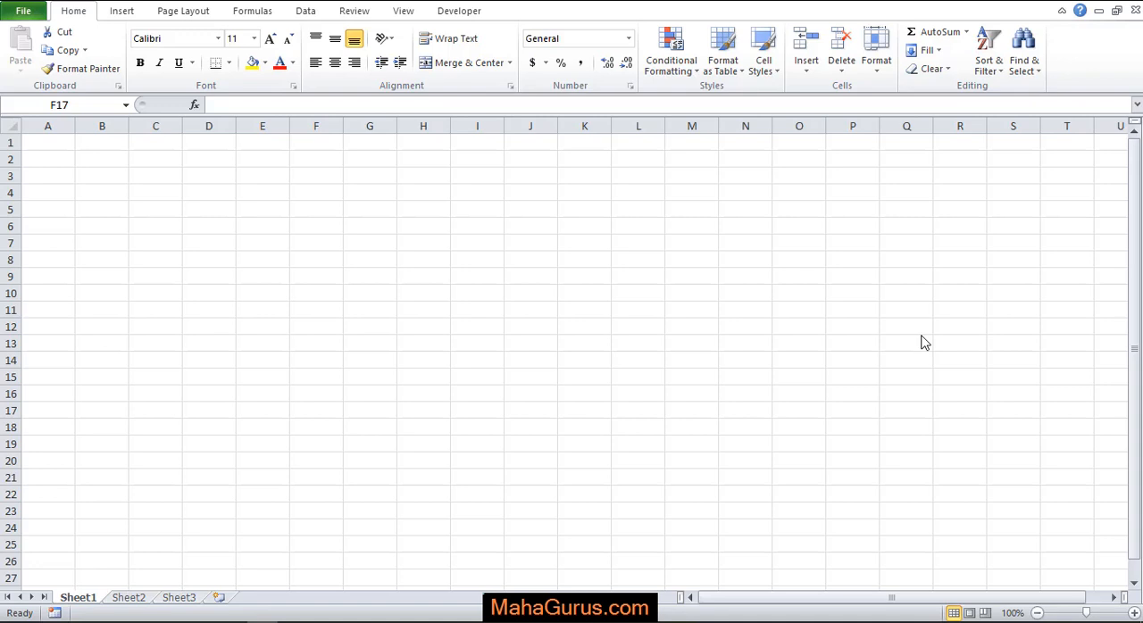
mouse_move(134, 27)
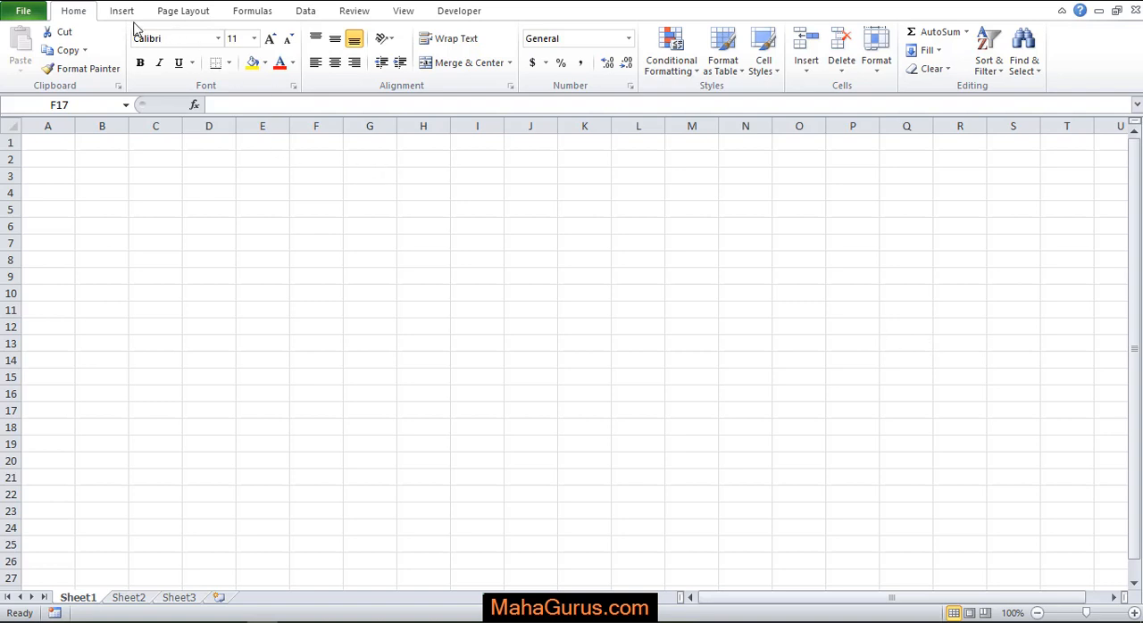
Switch to the Insert ribbon to reach shapes, charts and other insertable objects.
click(121, 10)
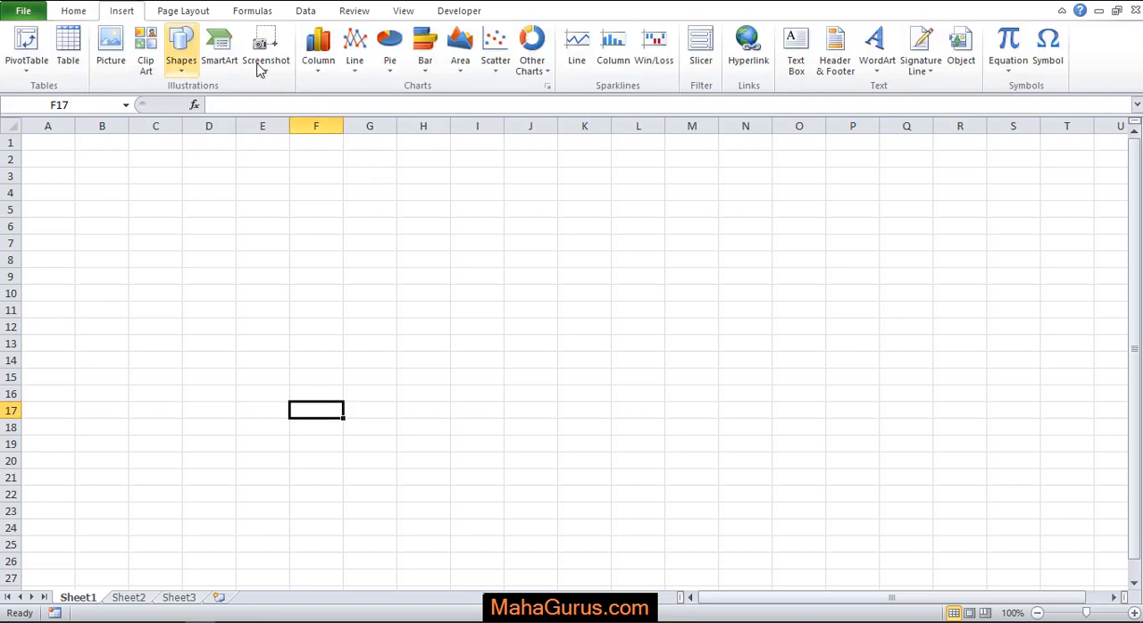
Open the Shapes gallery to pick the Rounded Rectangular Callout.
click(181, 44)
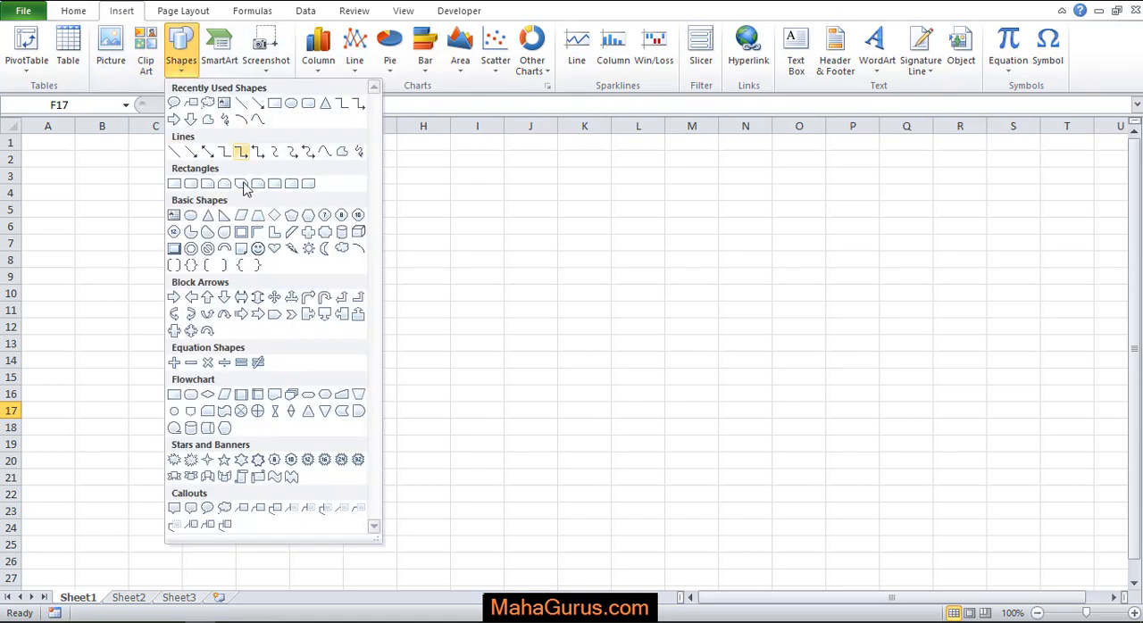
mouse_move(207, 508)
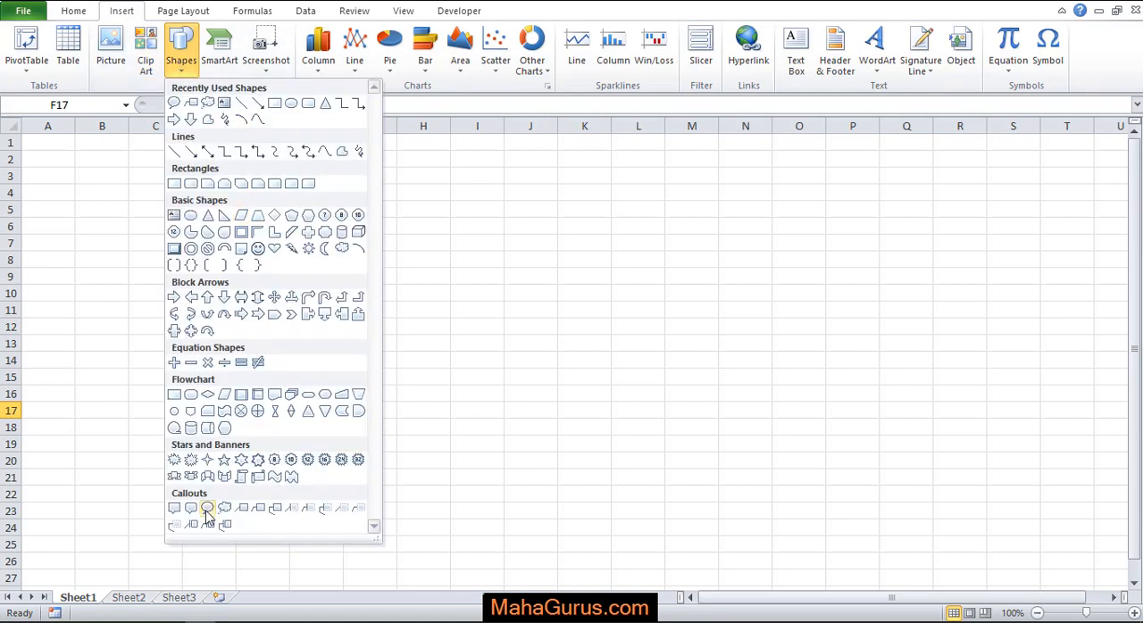
mouse_move(207, 509)
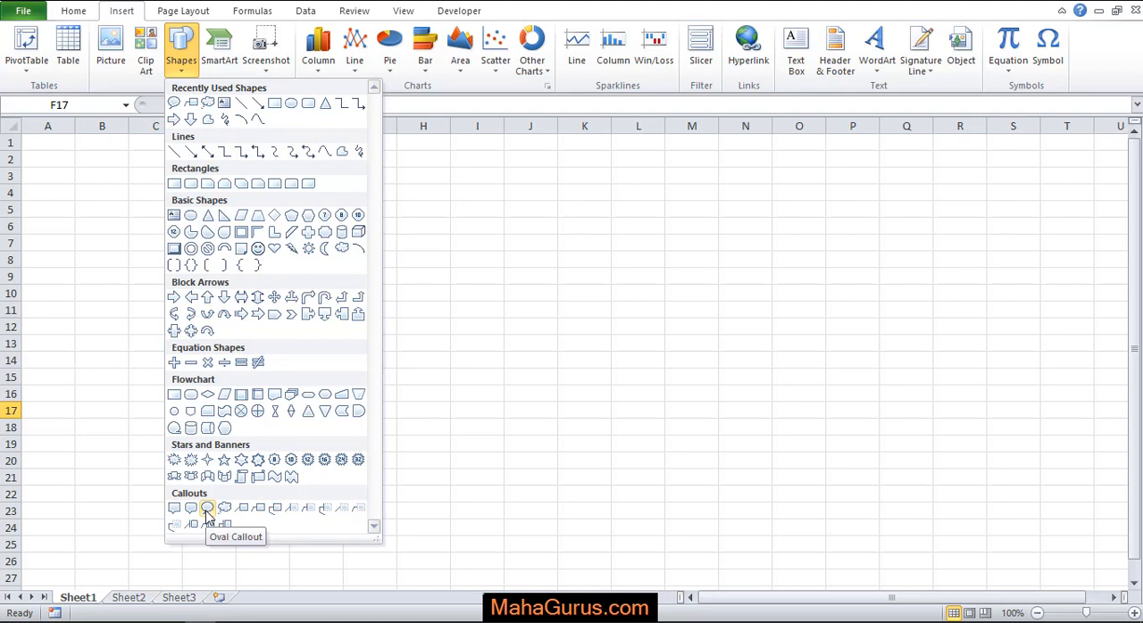
mouse_move(175, 509)
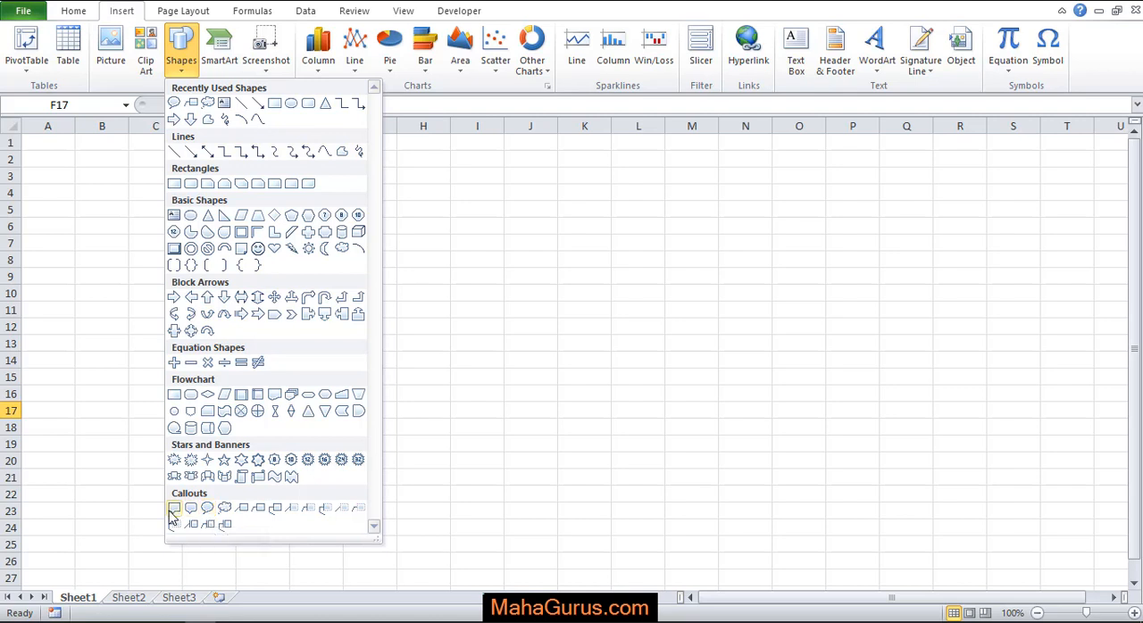
mouse_move(191, 508)
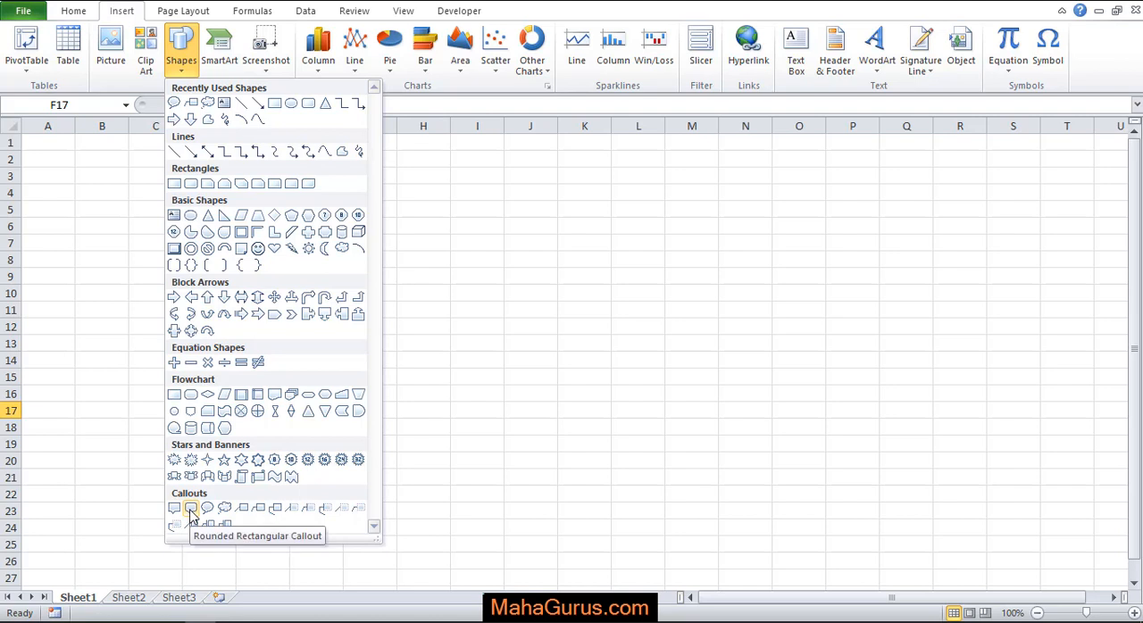
mouse_move(225, 508)
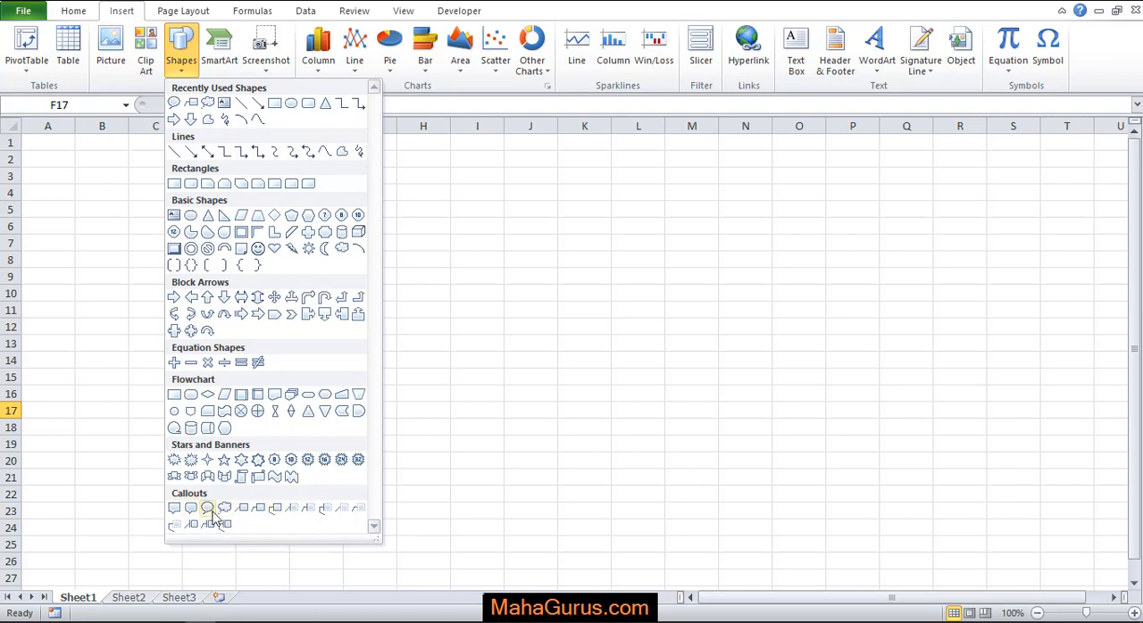
mouse_move(208, 508)
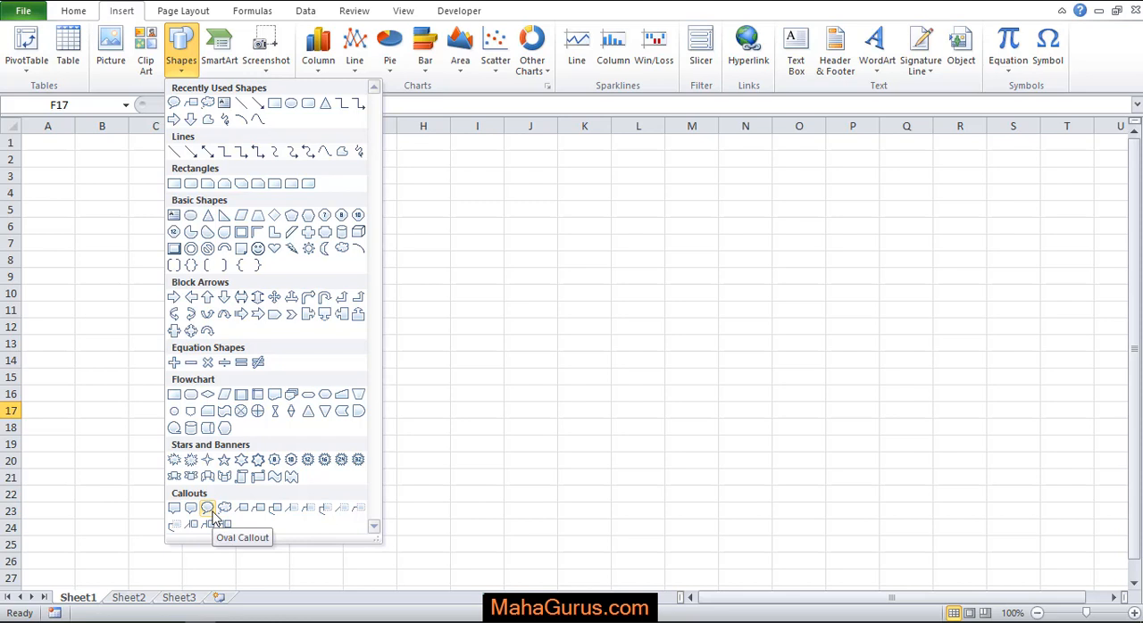
mouse_move(192, 509)
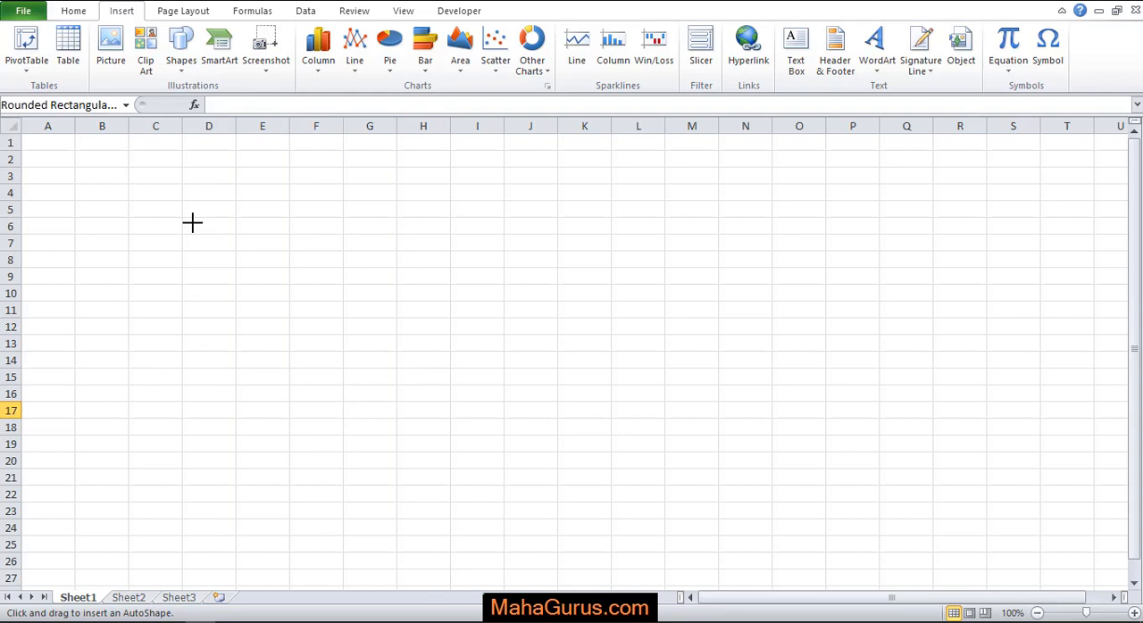
Draw a rounded rectangular callout around D6–E9 and a line callout spanning G10–I15.
drag(192, 222, 274, 278)
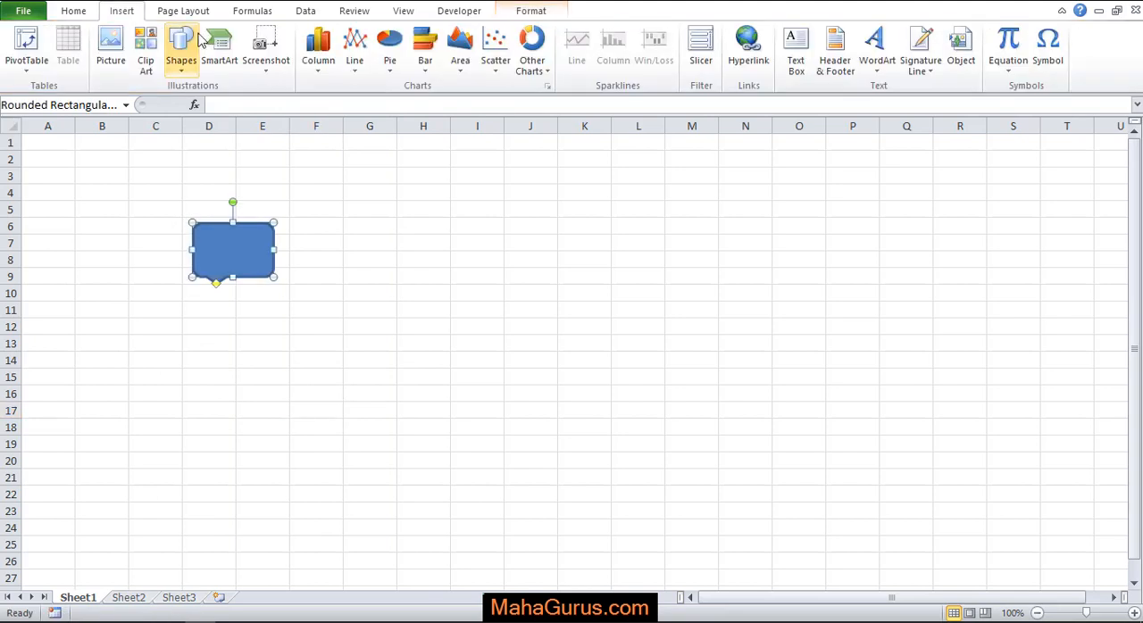
click(182, 45)
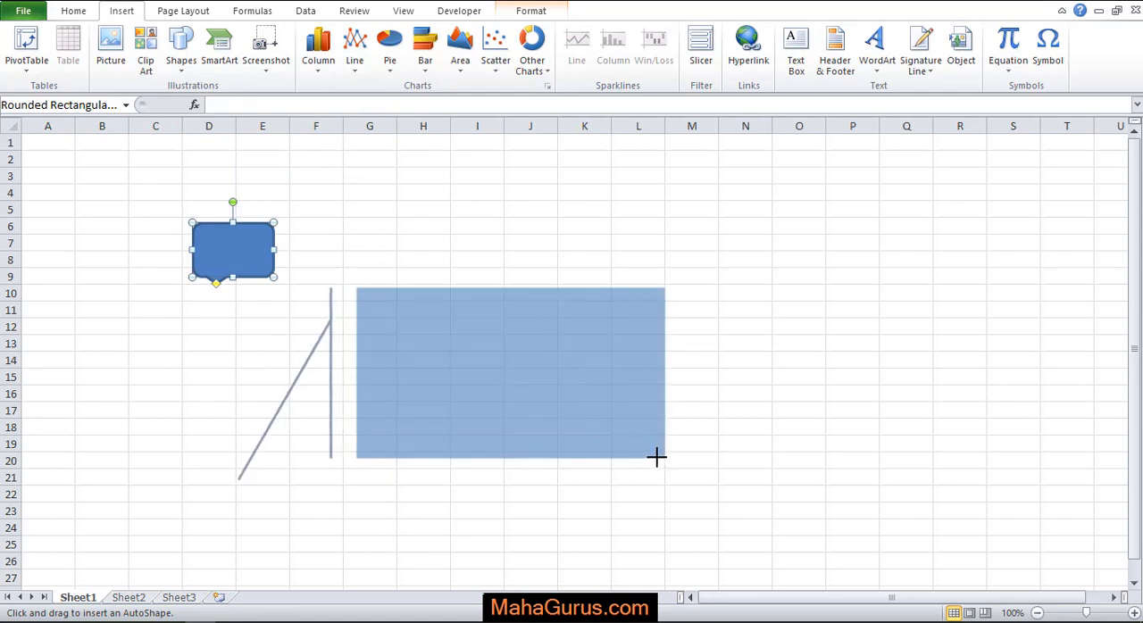
drag(658, 458, 513, 377)
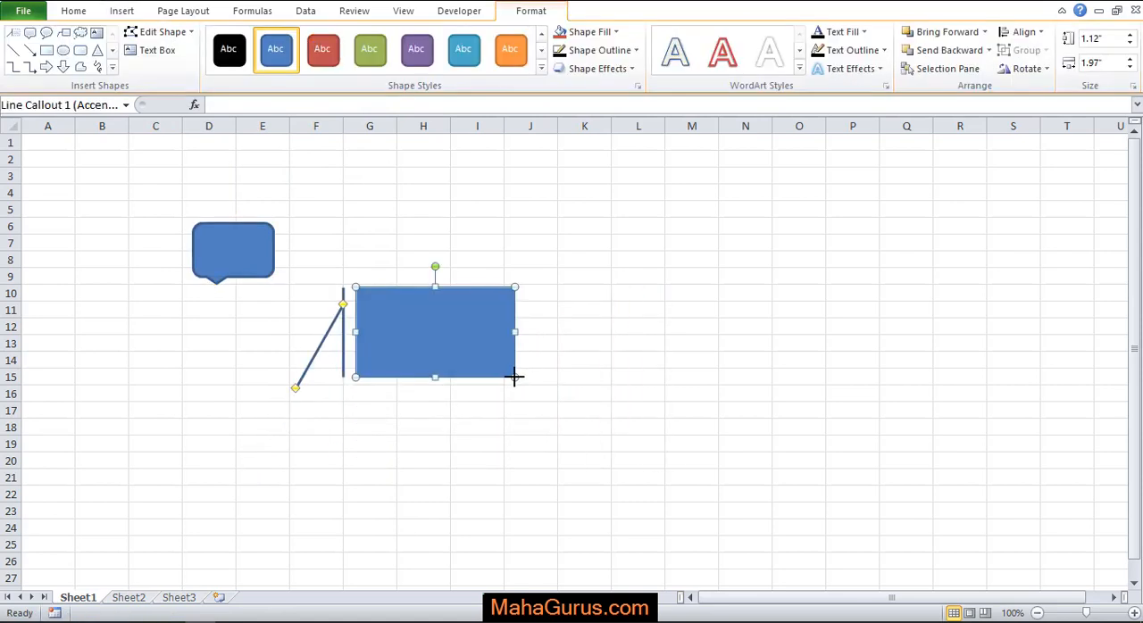
mouse_move(564, 377)
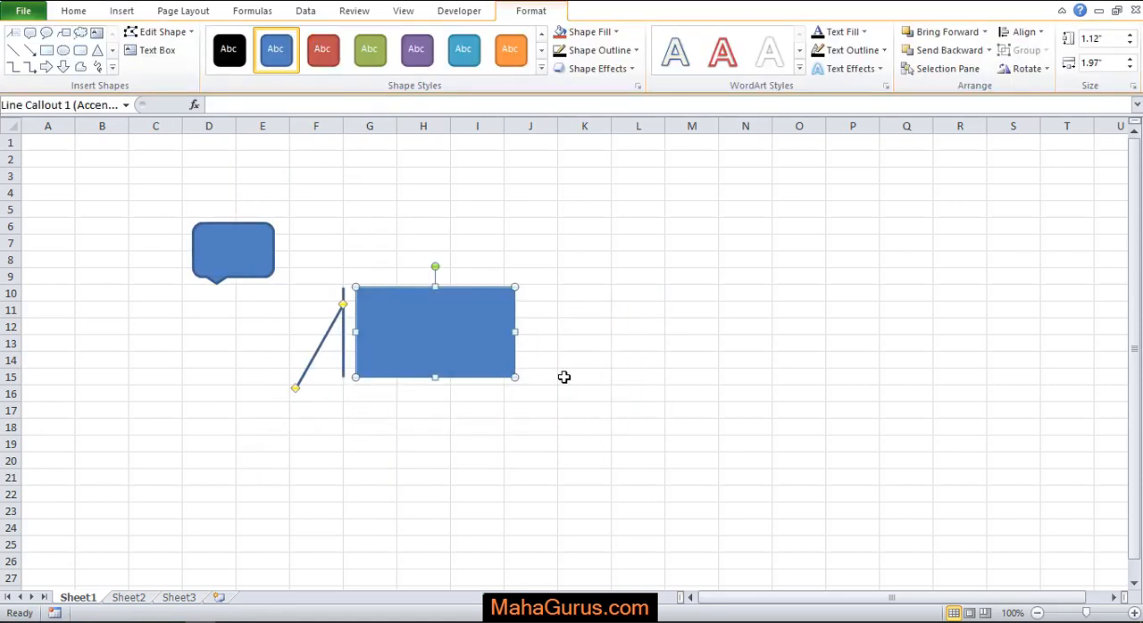
click(73, 10)
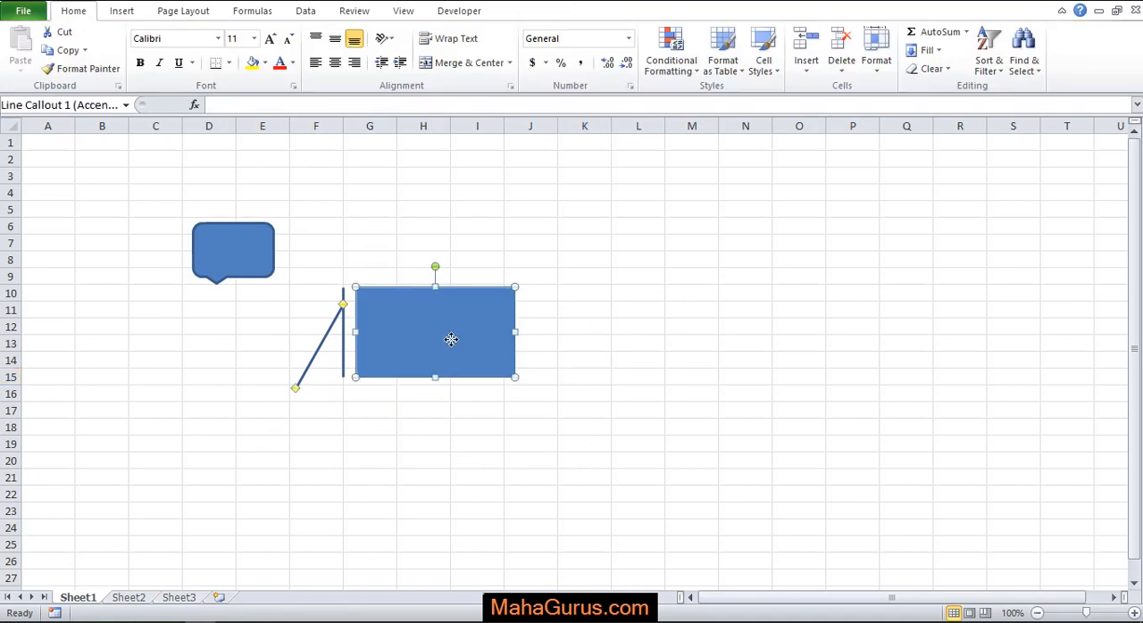
Give the line callout a dark red fill, black outline and a reflection effect.
click(531, 11)
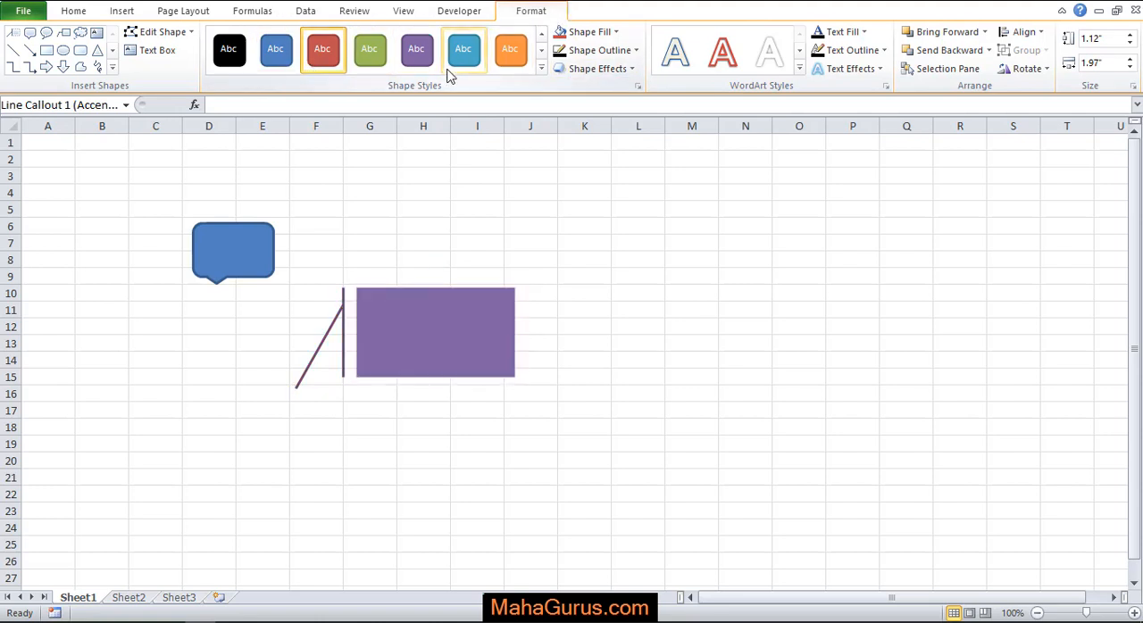
click(463, 49)
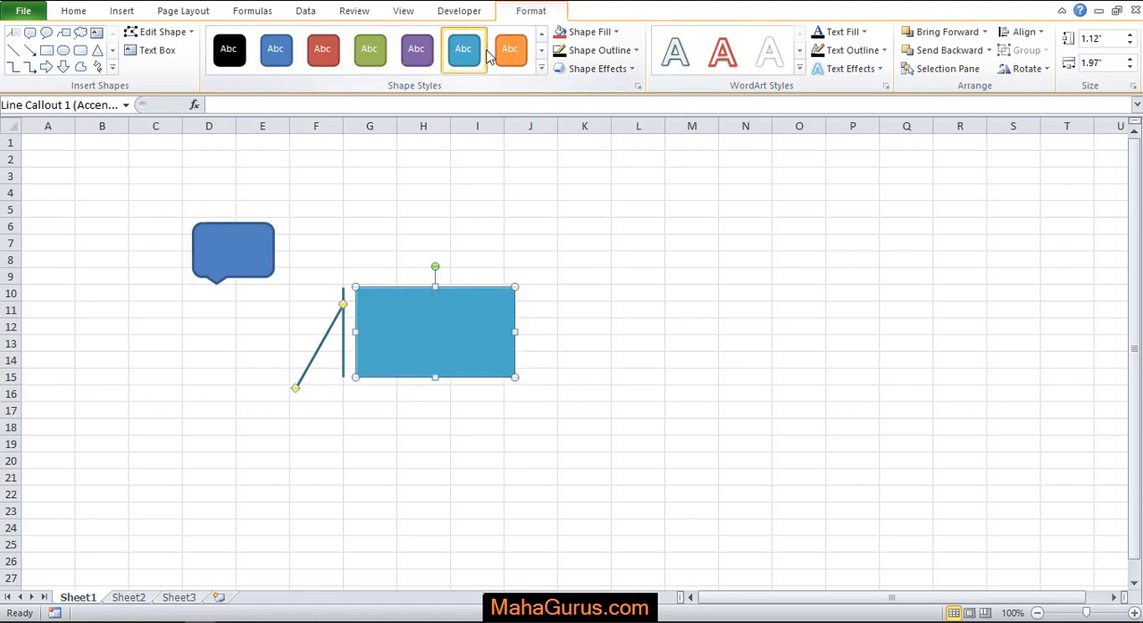
click(590, 31)
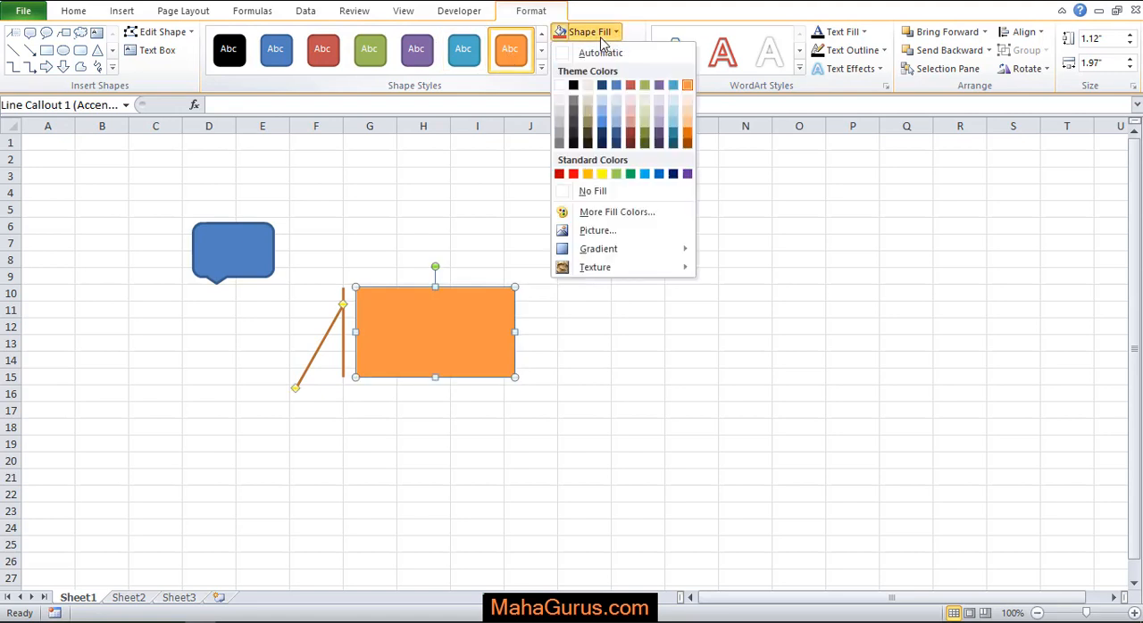
click(601, 50)
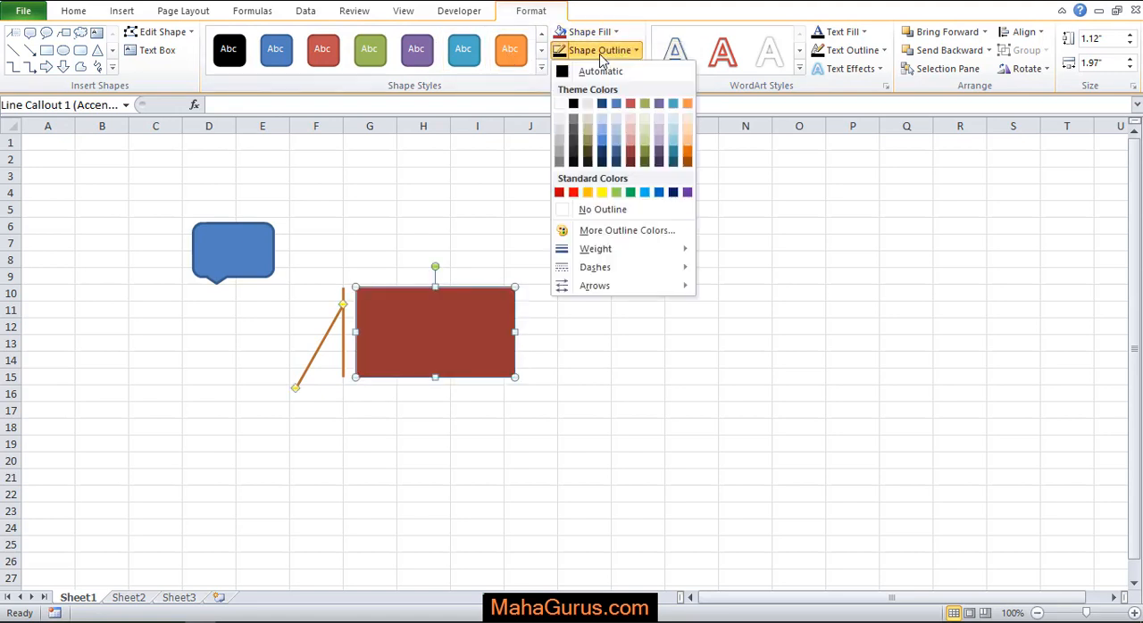
click(600, 71)
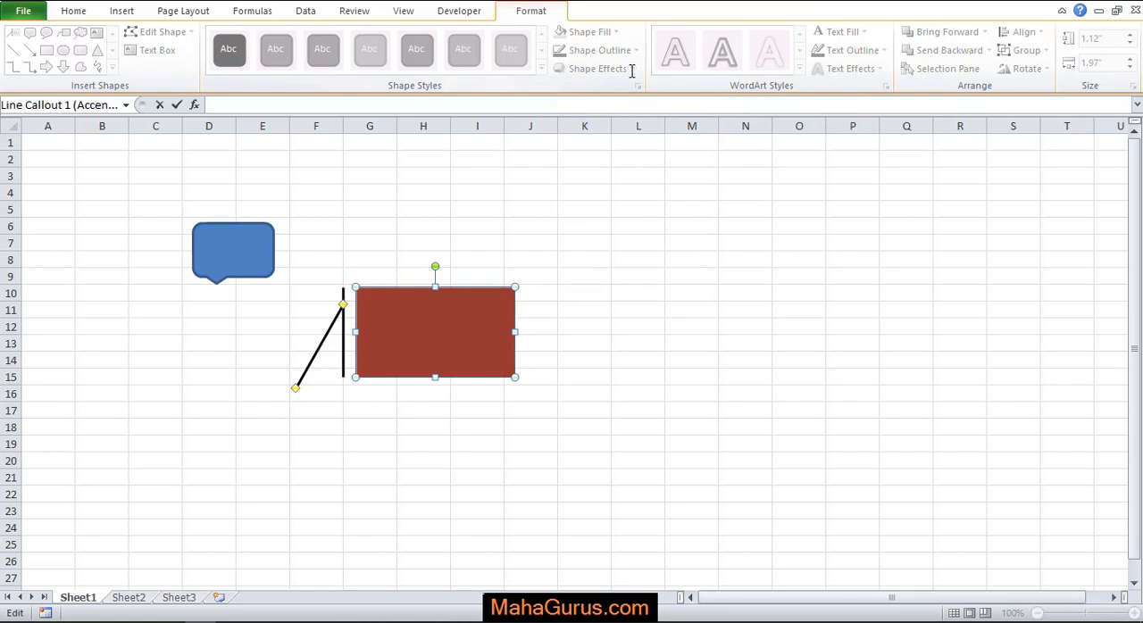
click(594, 68)
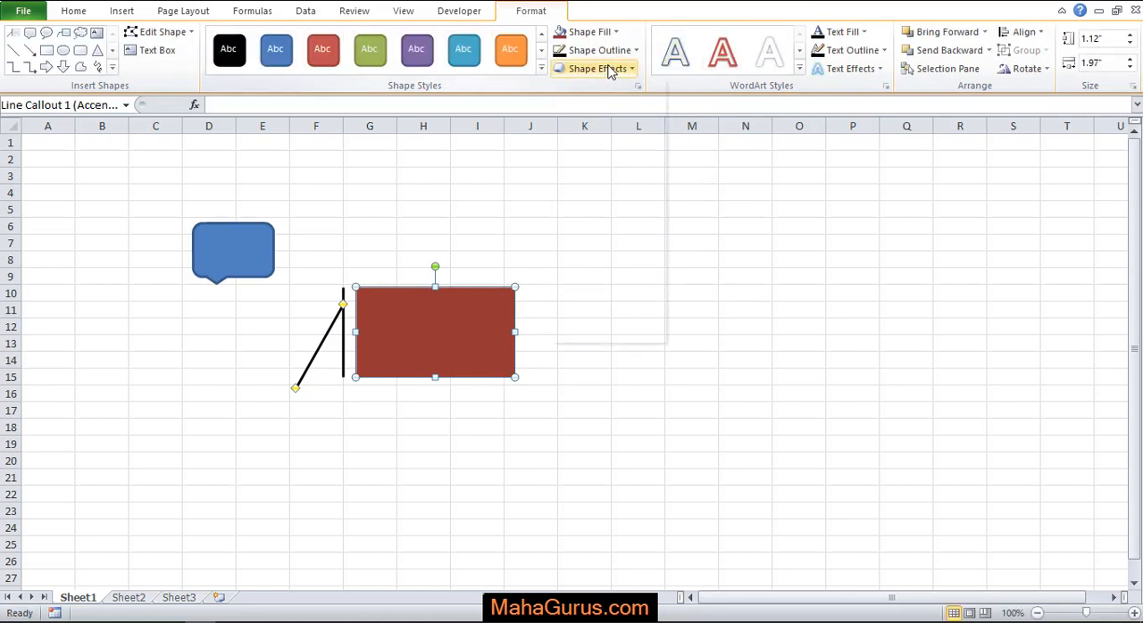
click(593, 68)
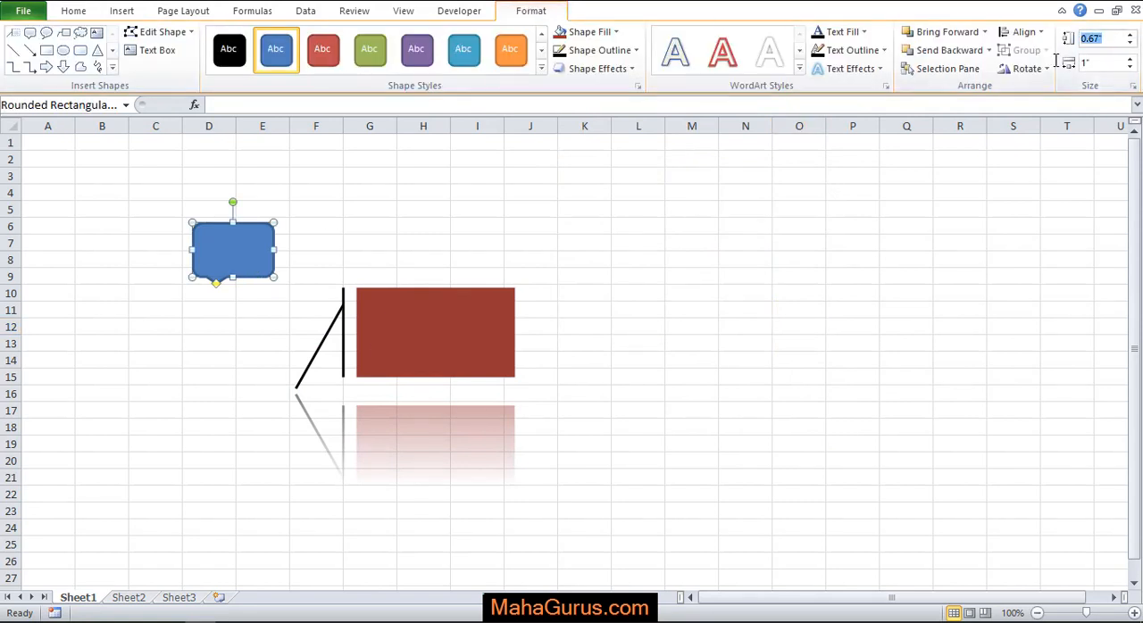
Resize the rounded callout to 5 by 5 inches and move it left over columns B–I.
text(5)
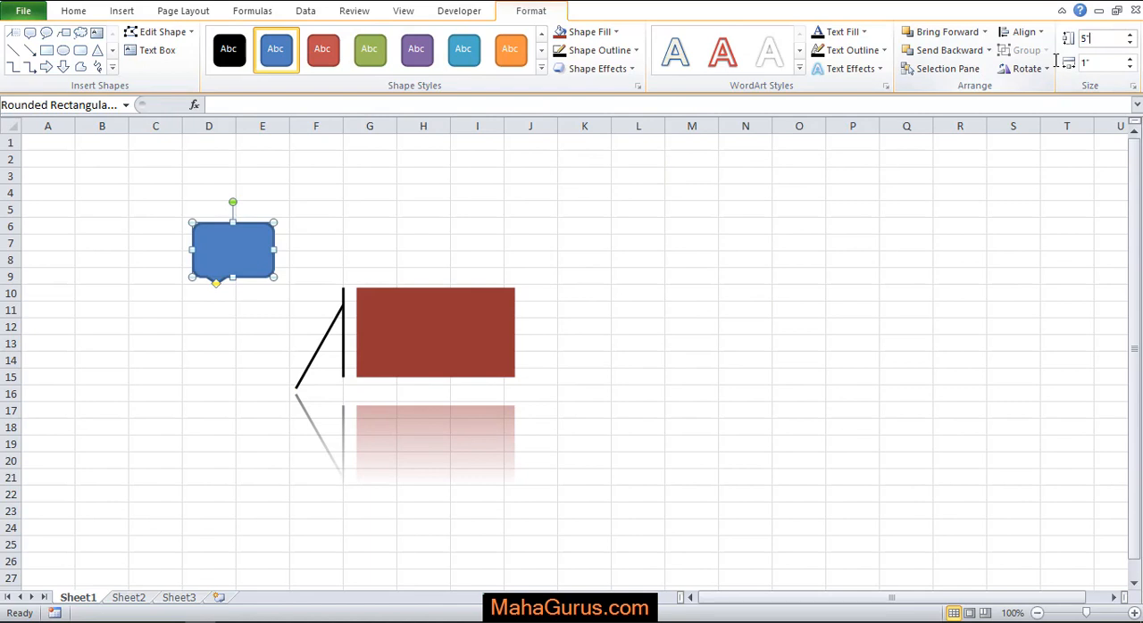
text(5)
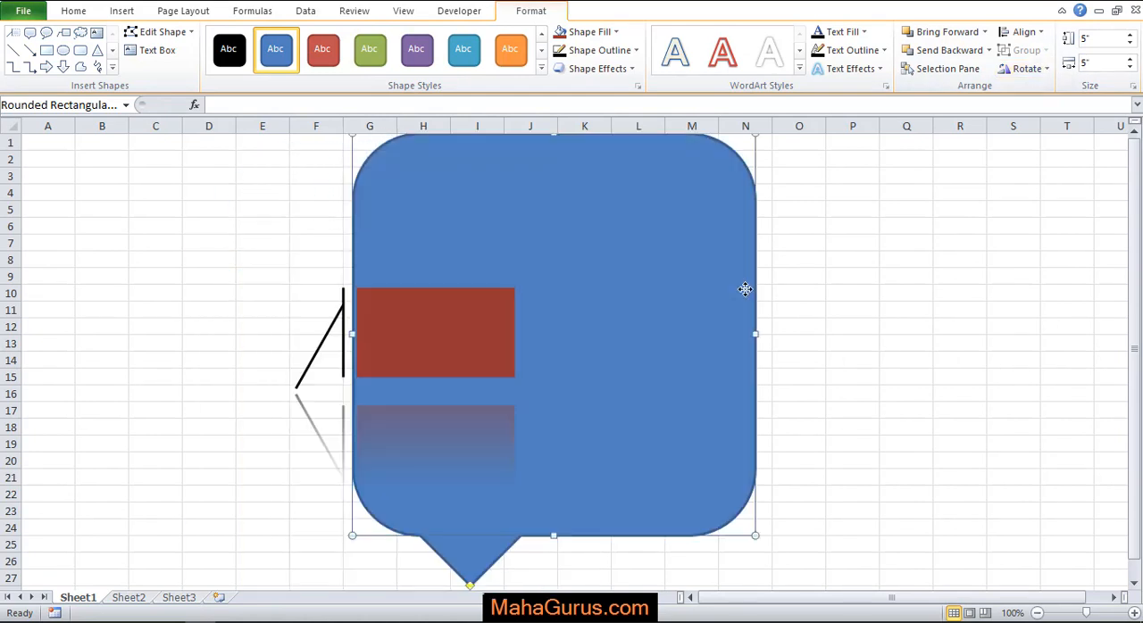
drag(746, 289, 470, 307)
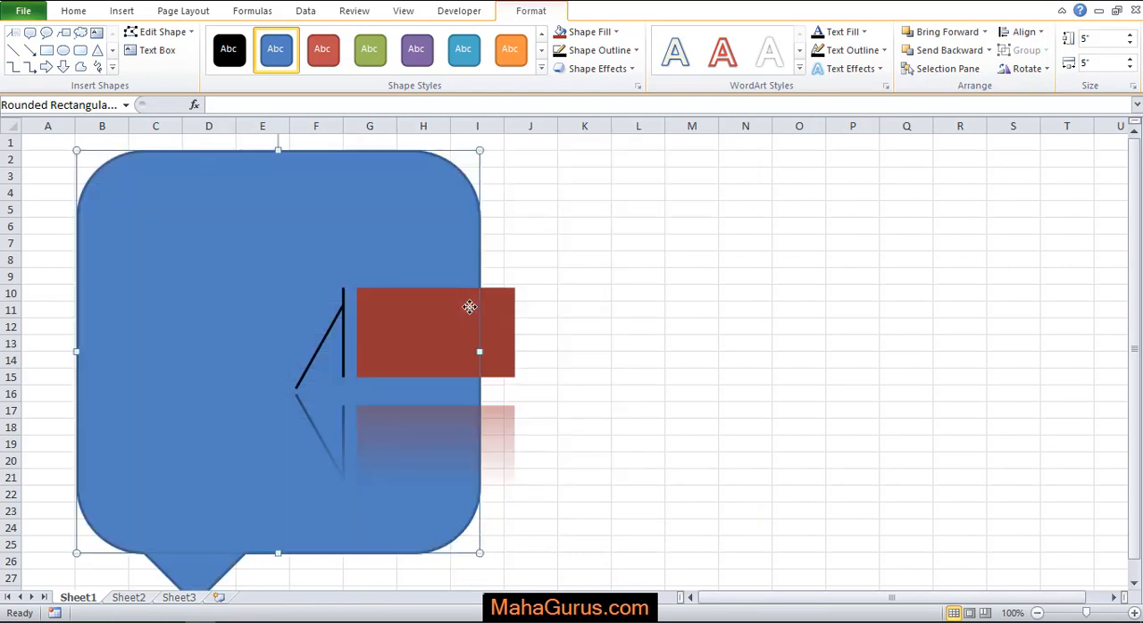
click(121, 10)
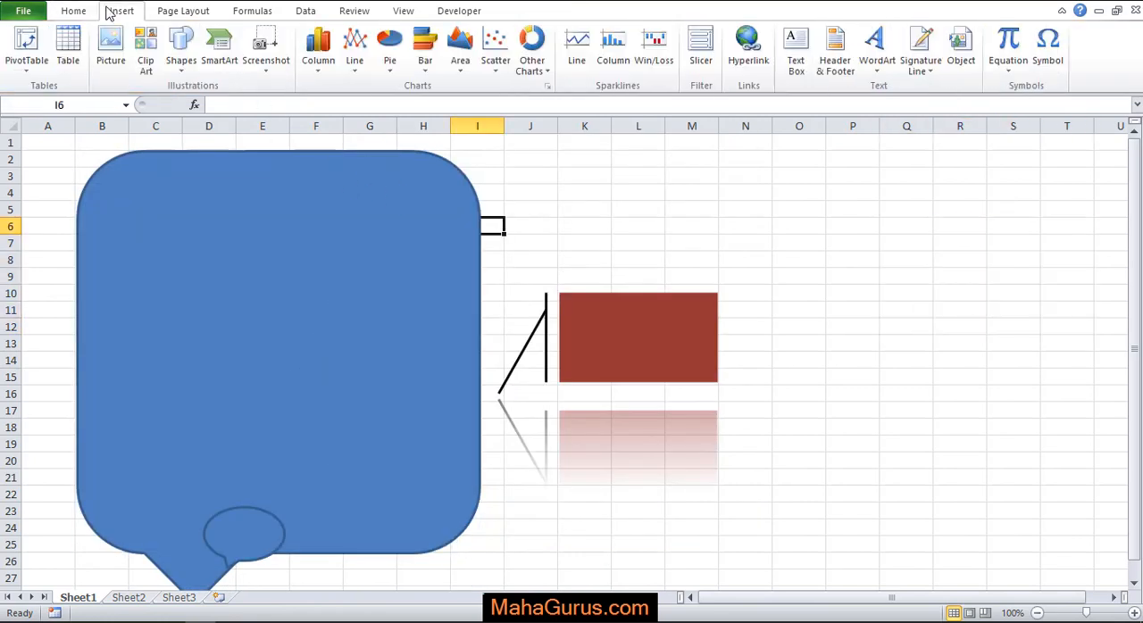
click(181, 47)
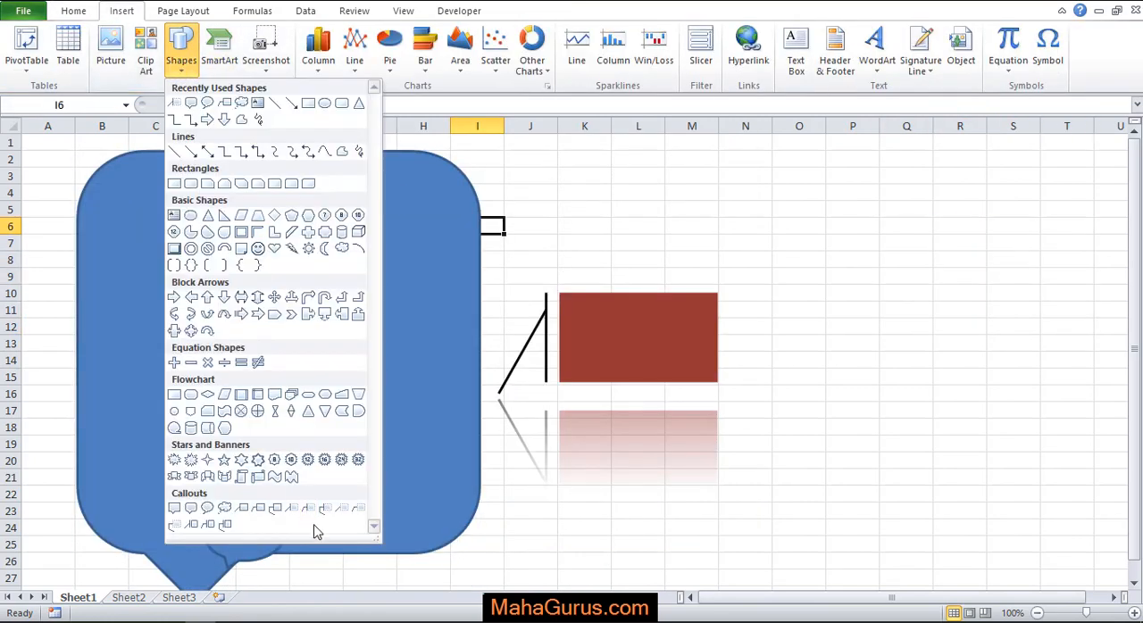